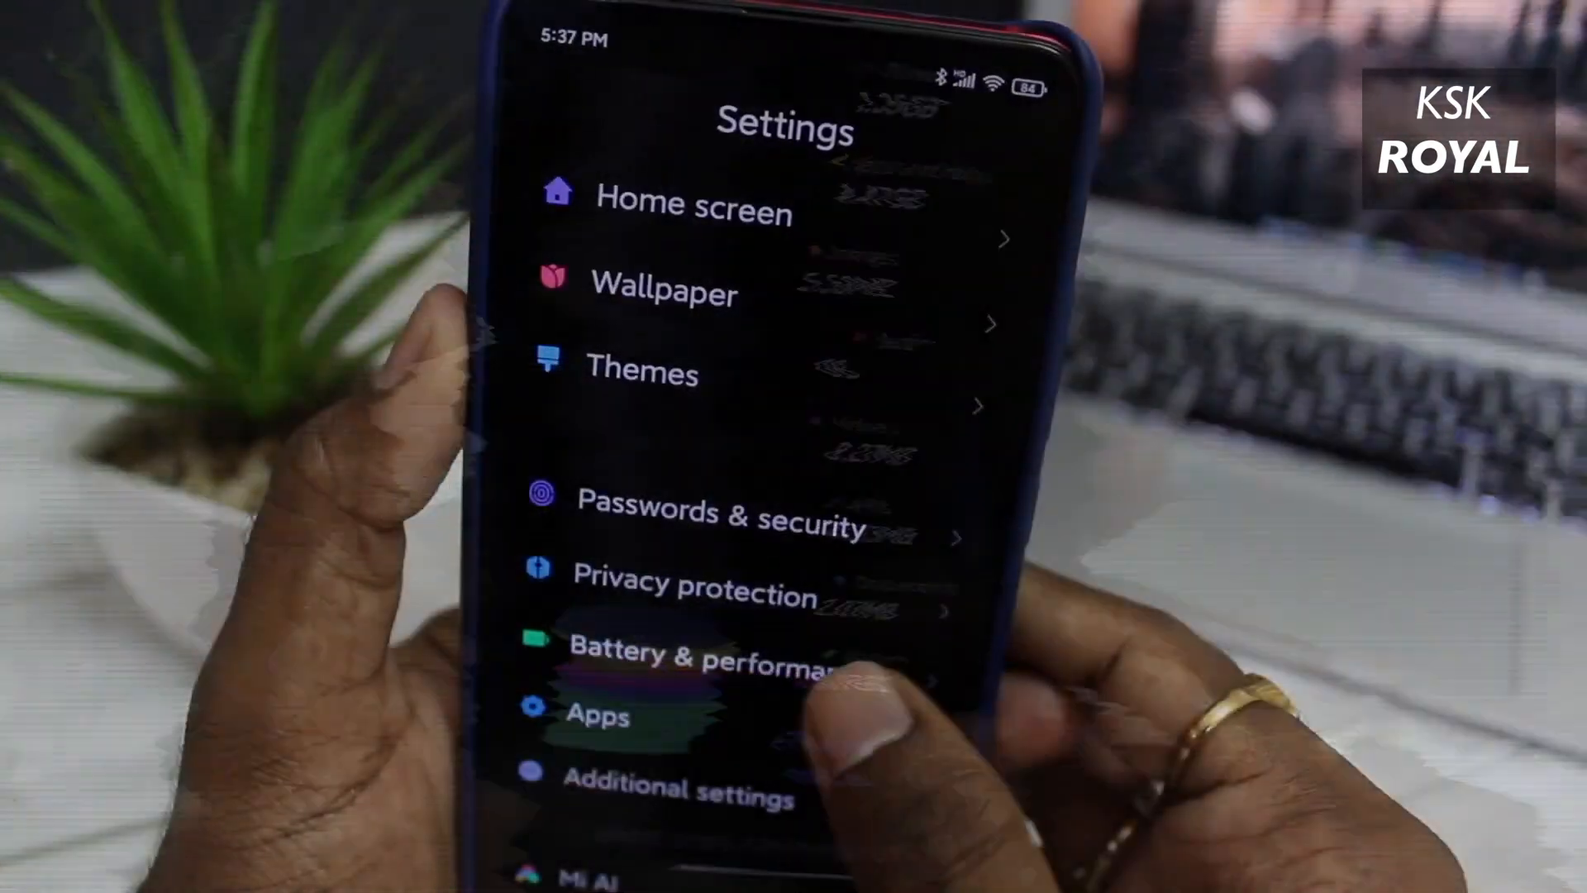
# Step: Close the MIUI Settings list and pull down the Control Center quick toggles
pyautogui.click(702, 653)
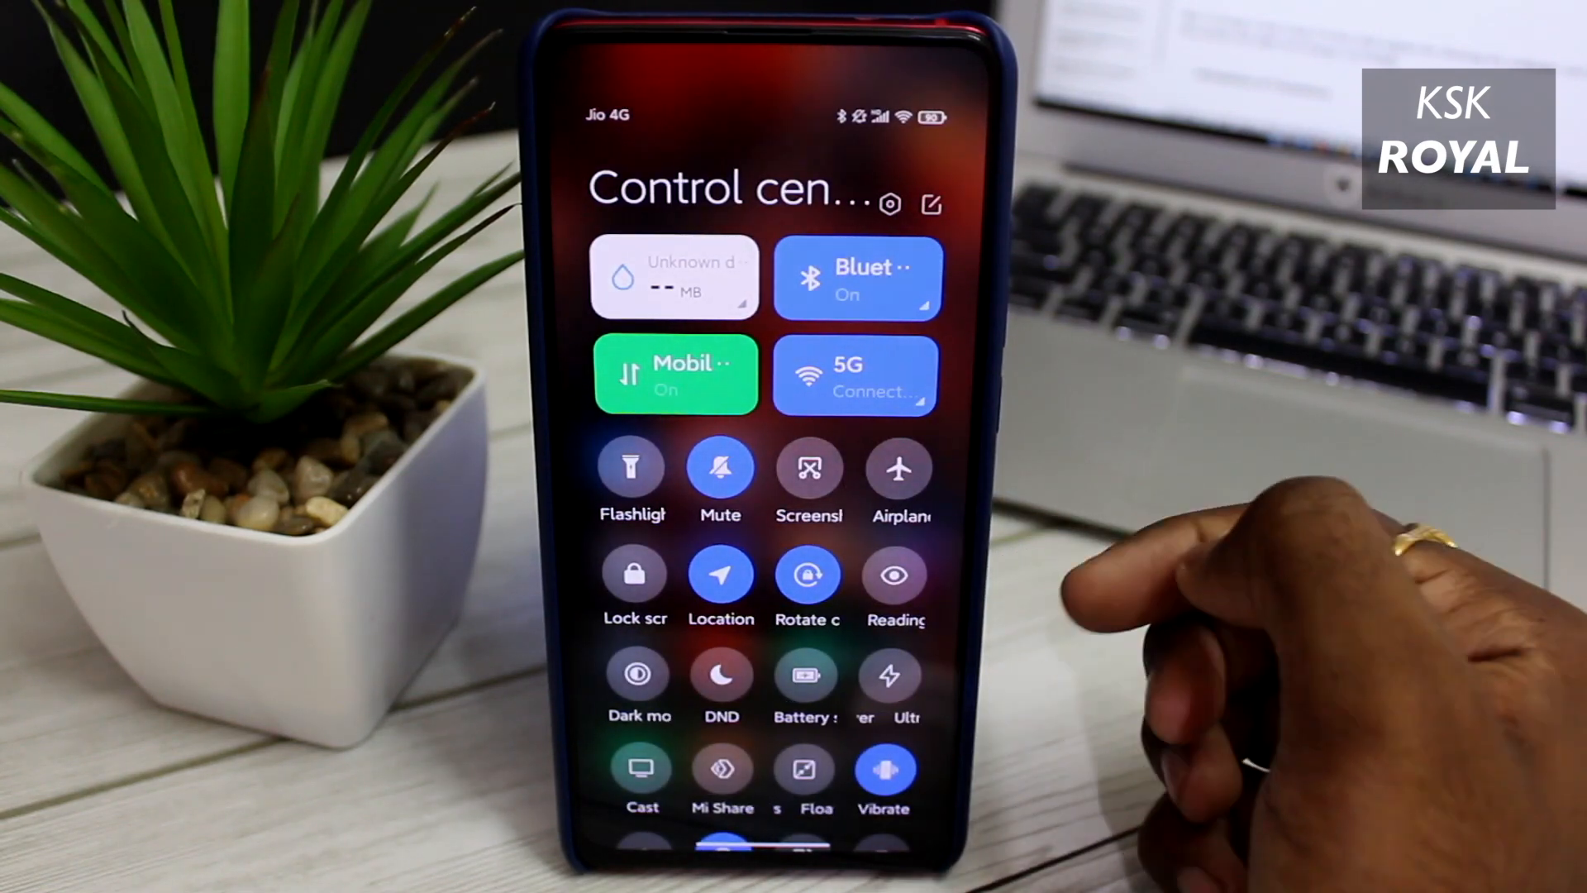
pyautogui.scroll(-3)
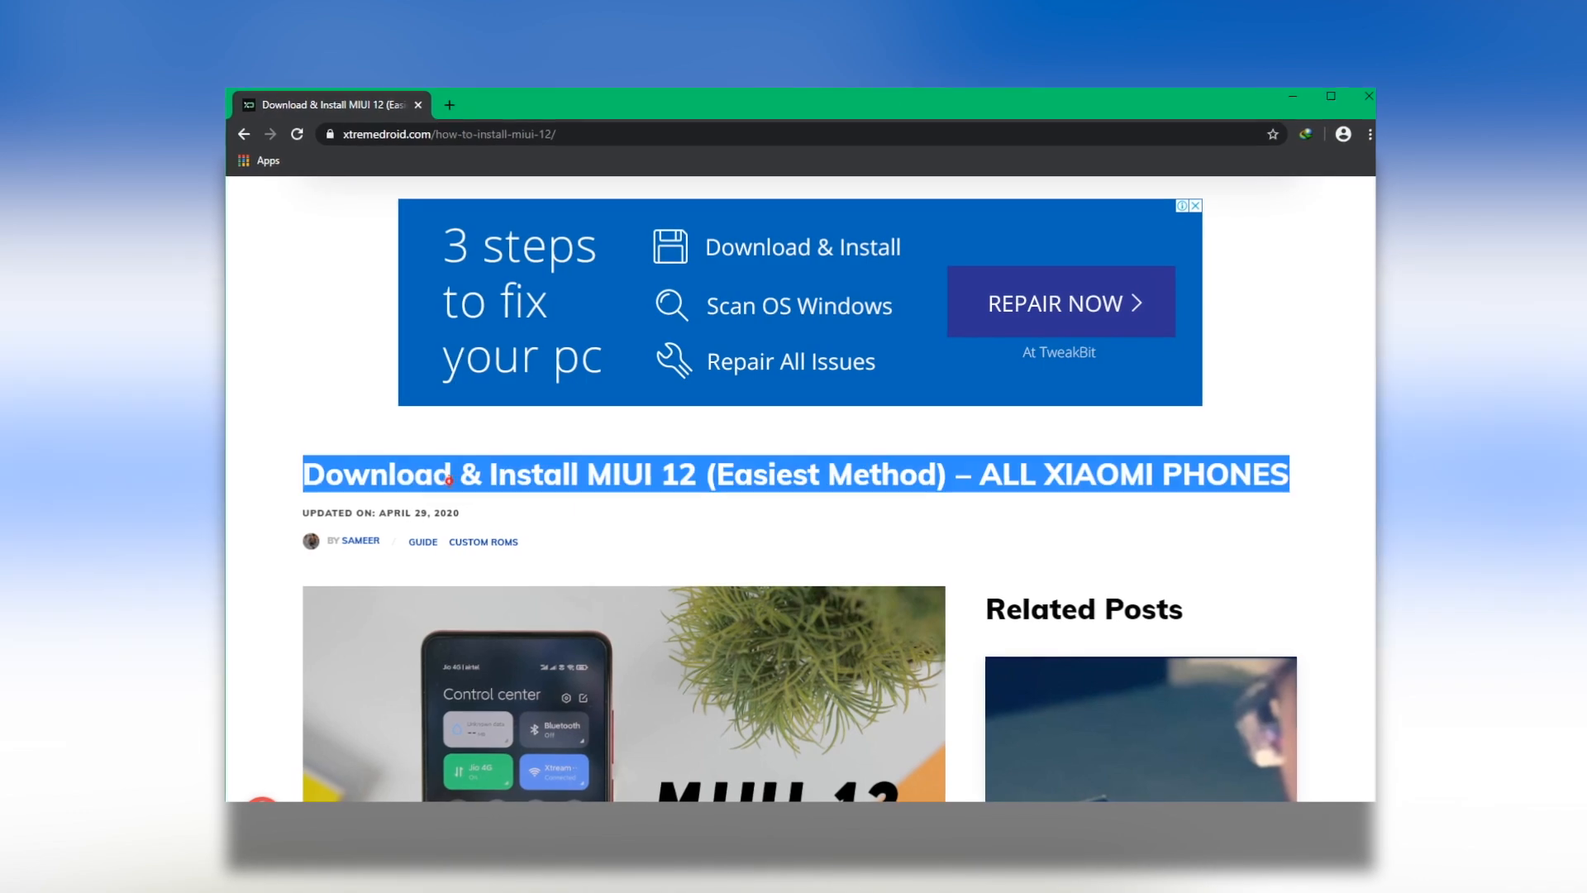
# Step: Download the 2.46 GB MIUI 12 zip for Redmi K20 Pro (raphael) from the guide's Downloads list
pyautogui.scroll(-3)
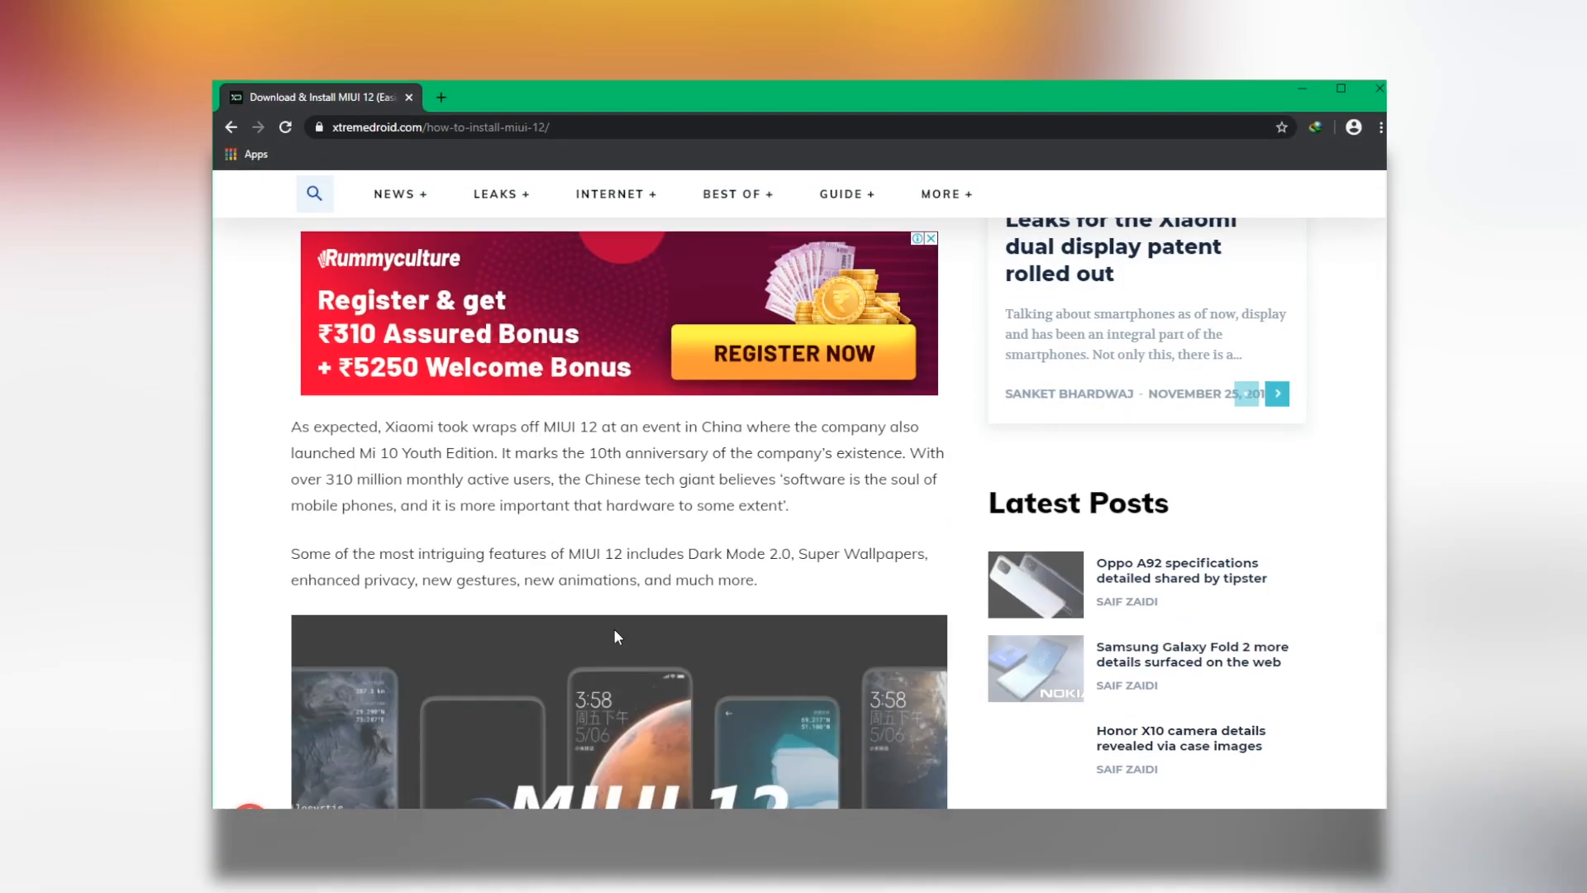
pyautogui.scroll(-3)
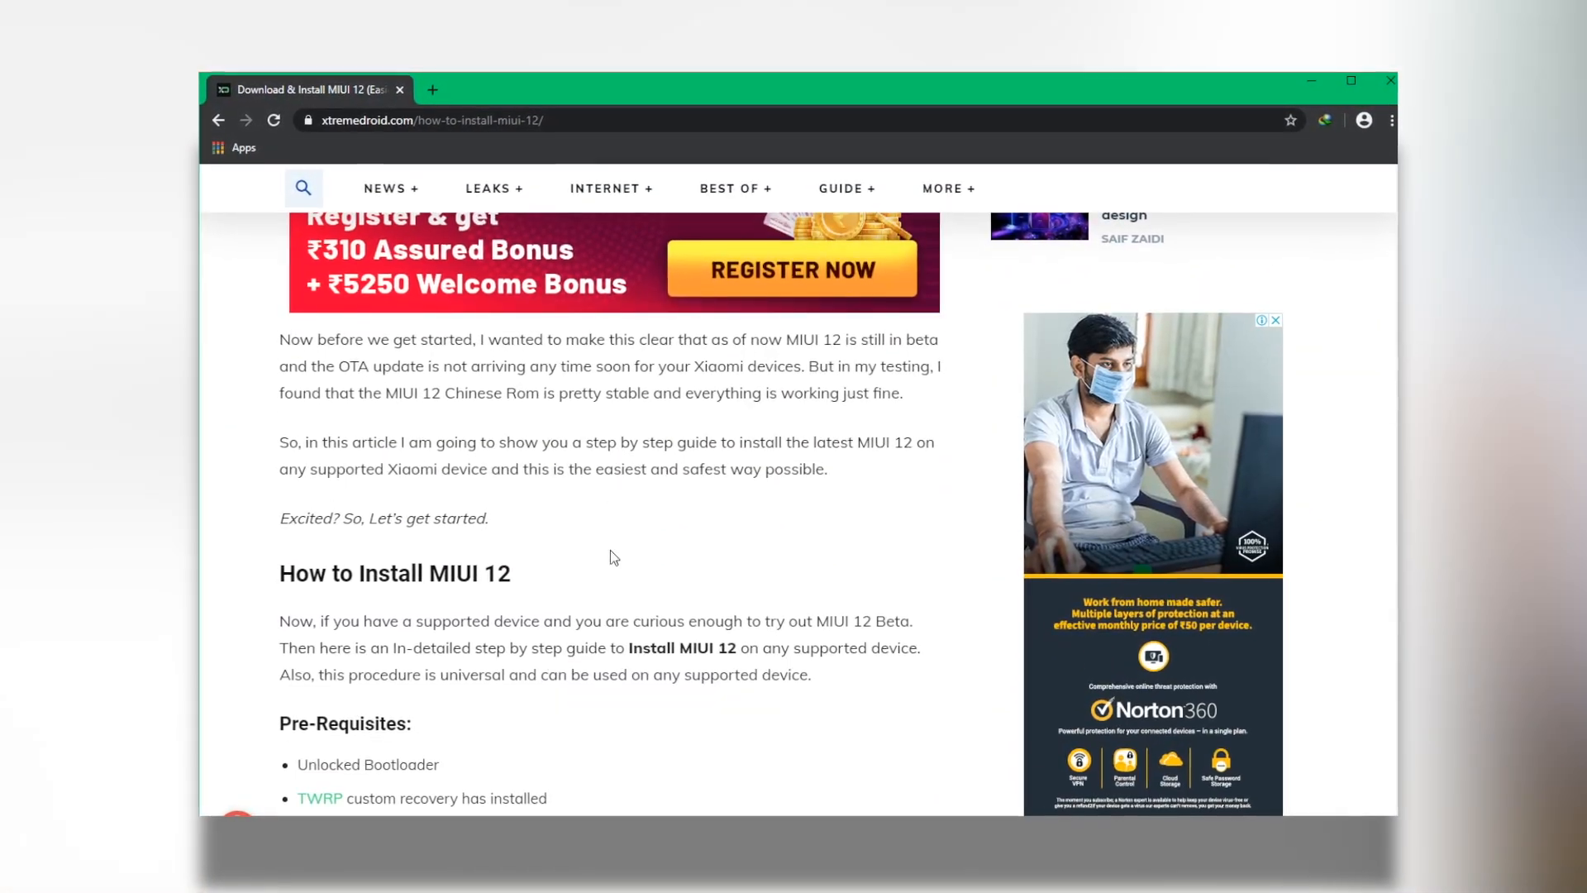
pyautogui.scroll(-3)
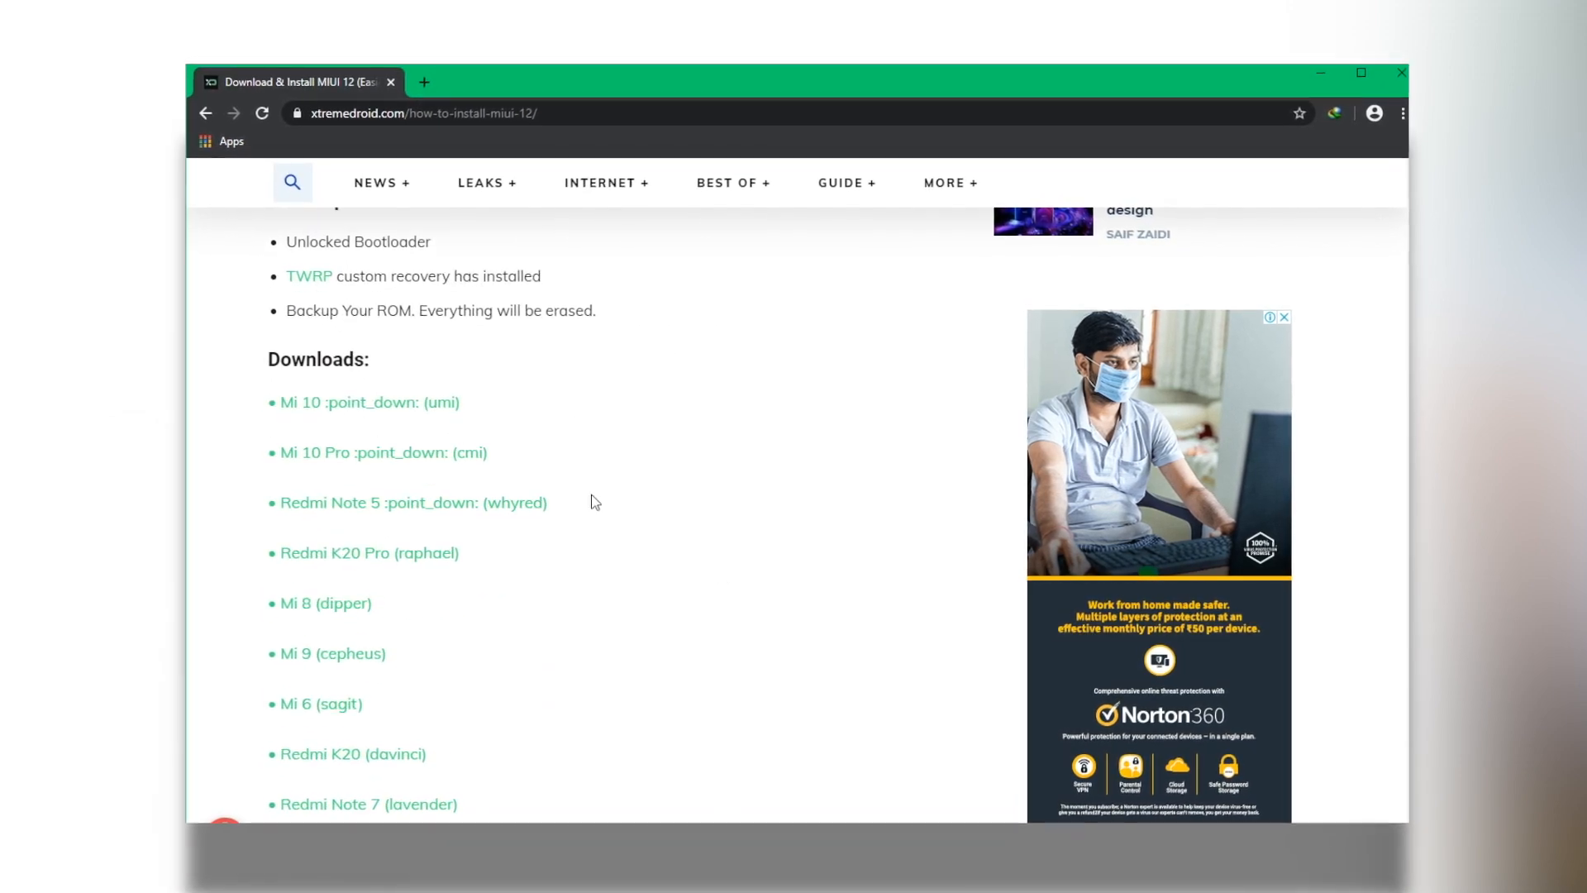
pyautogui.doubleClick(305, 267)
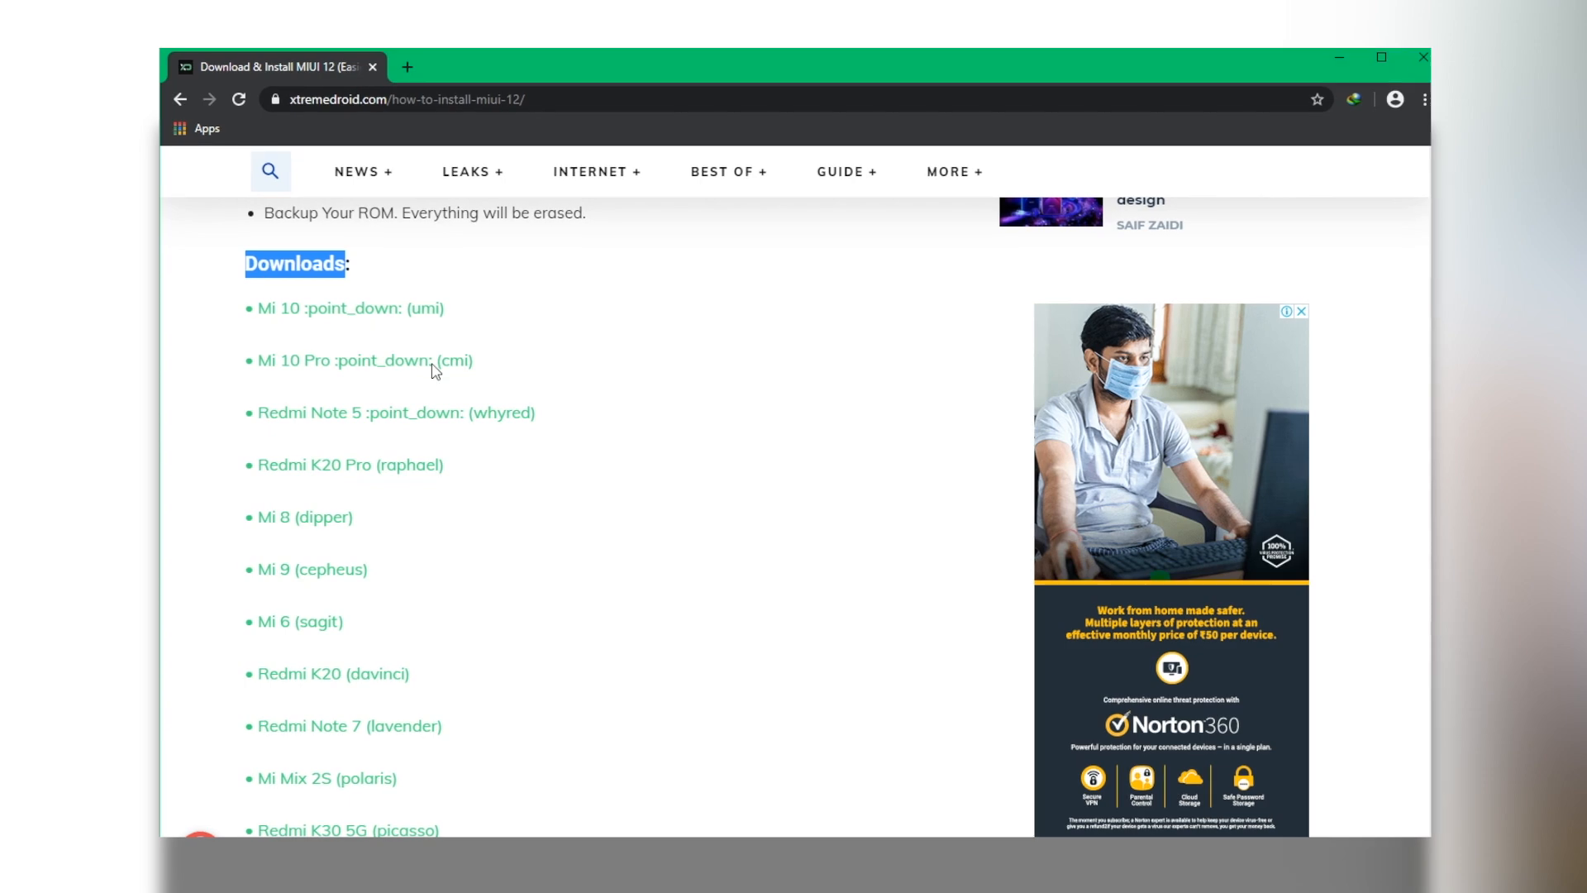
pyautogui.scroll(-3)
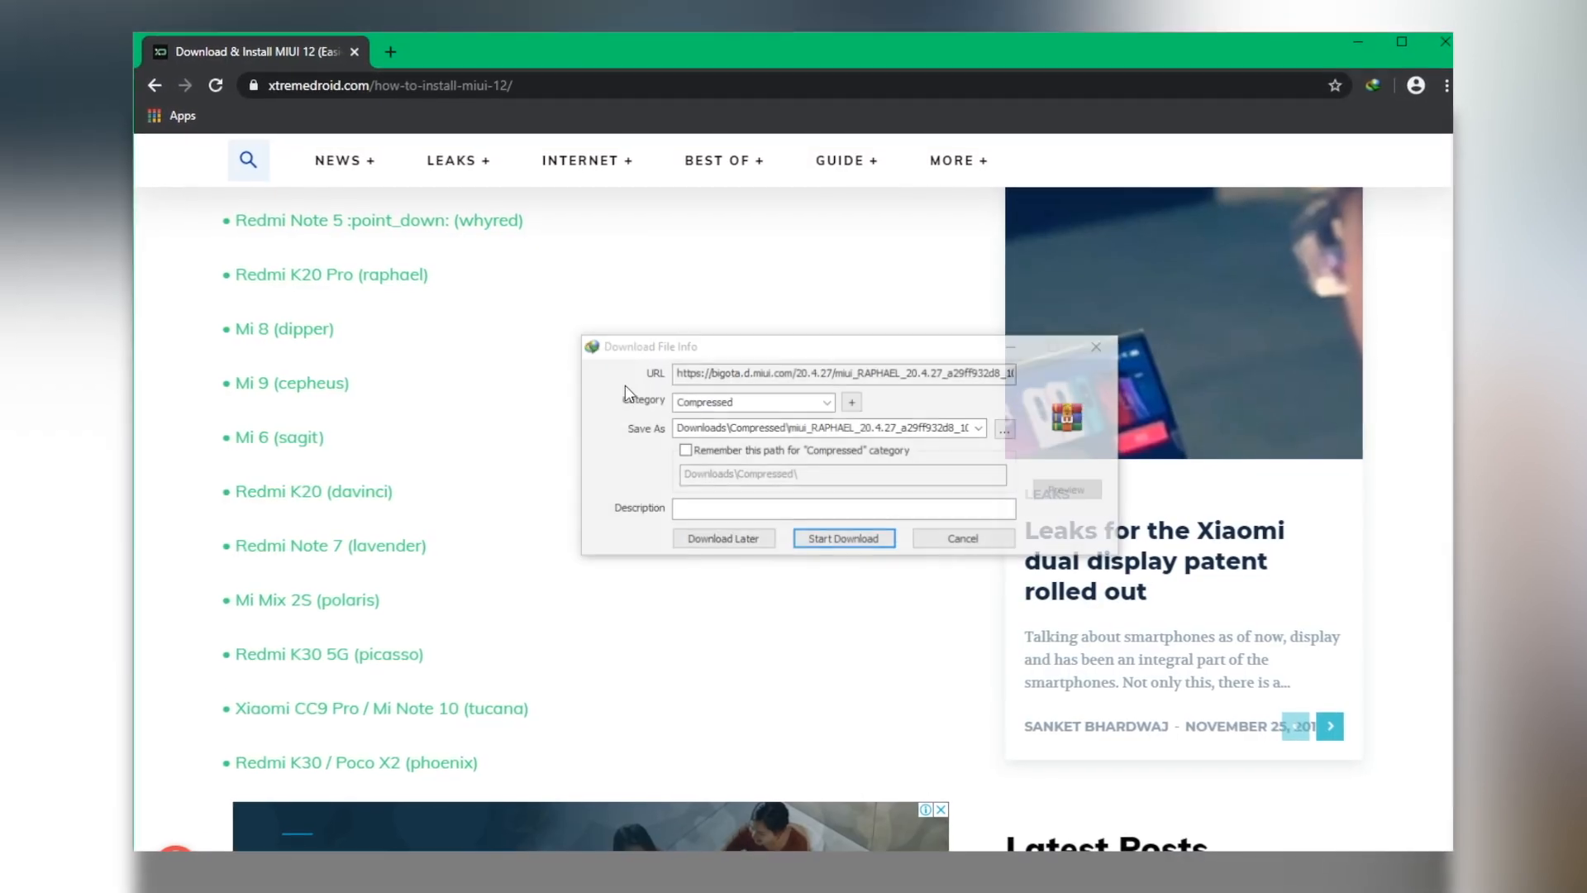
pyautogui.click(843, 537)
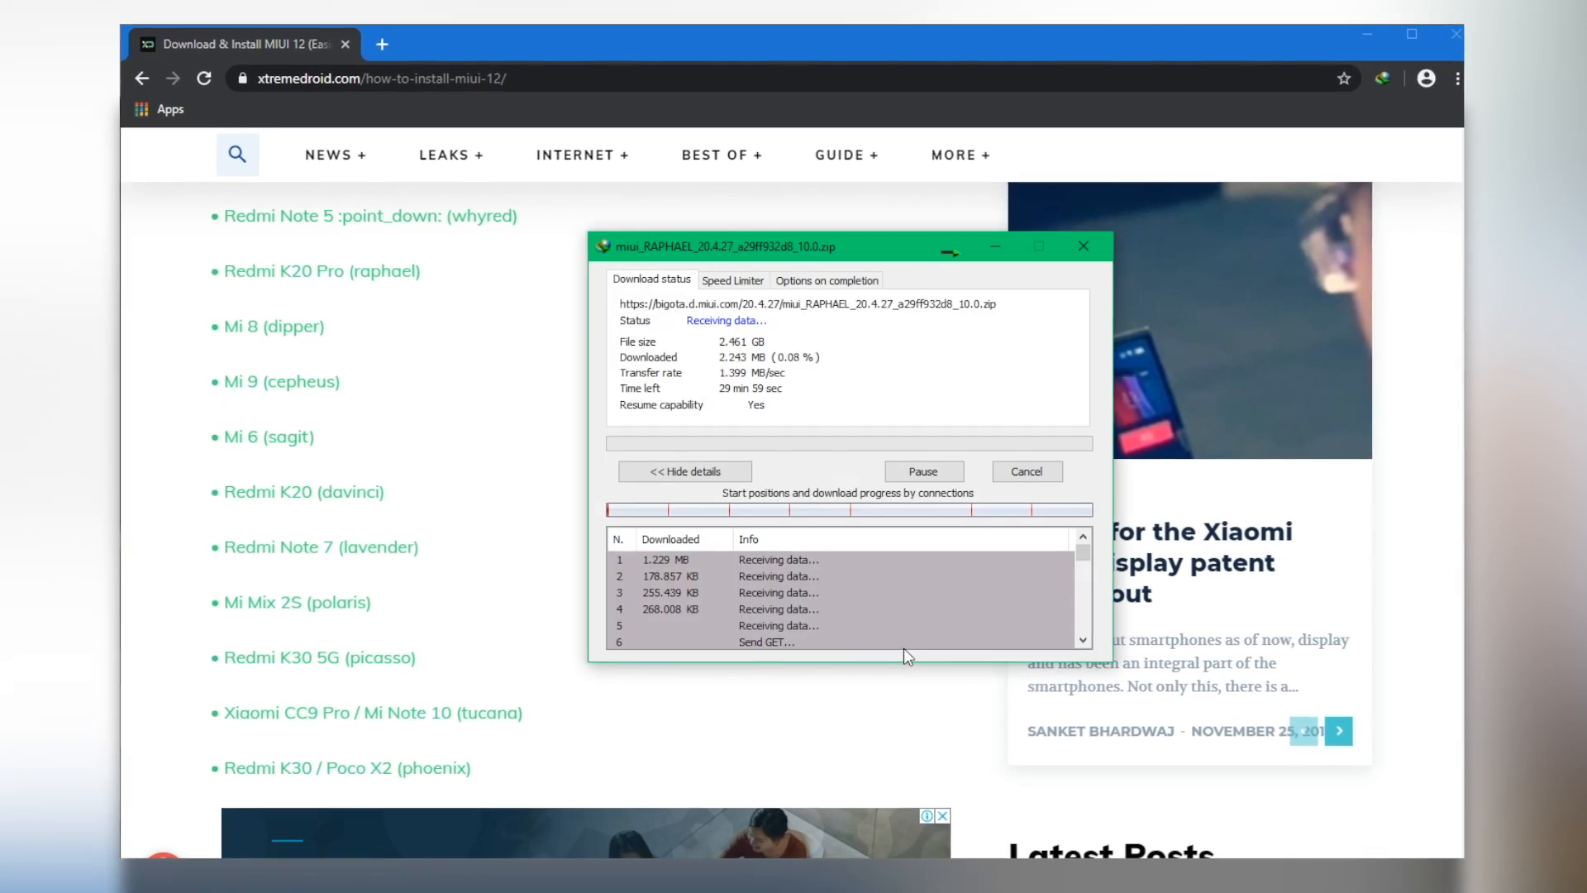